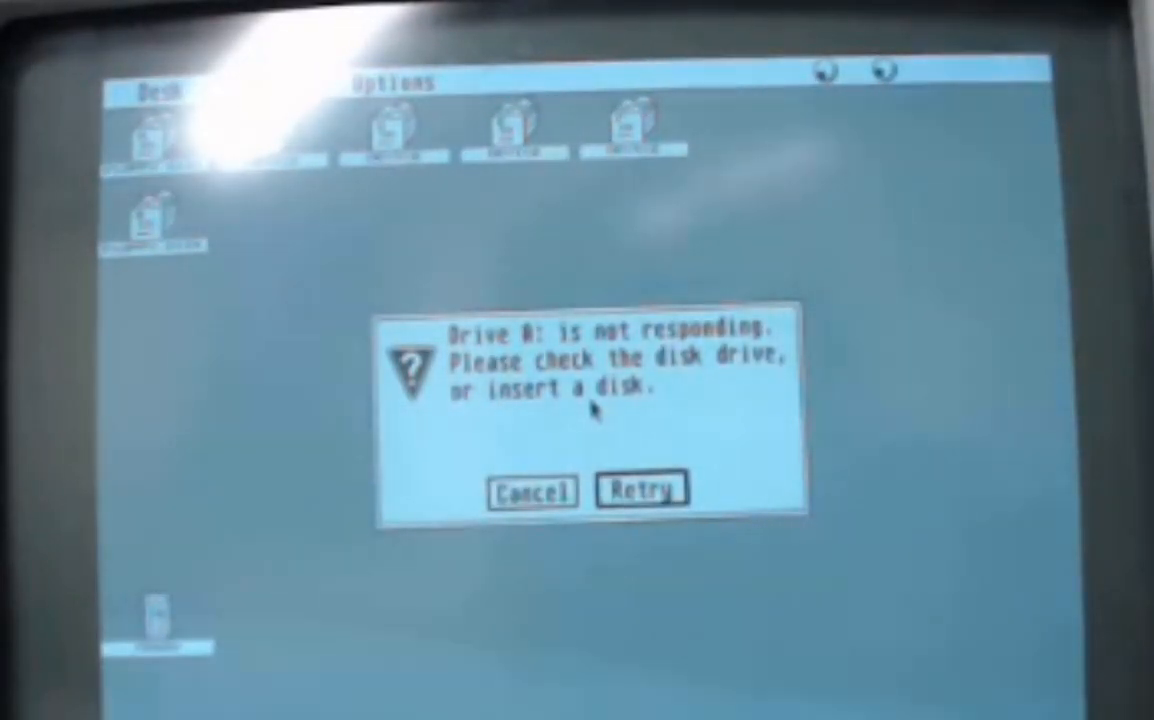
Cancel the Drive A alert, then run TAZ.PRG from F:\TERMINAL\TAZ to its startup screen.
left_click(532, 492)
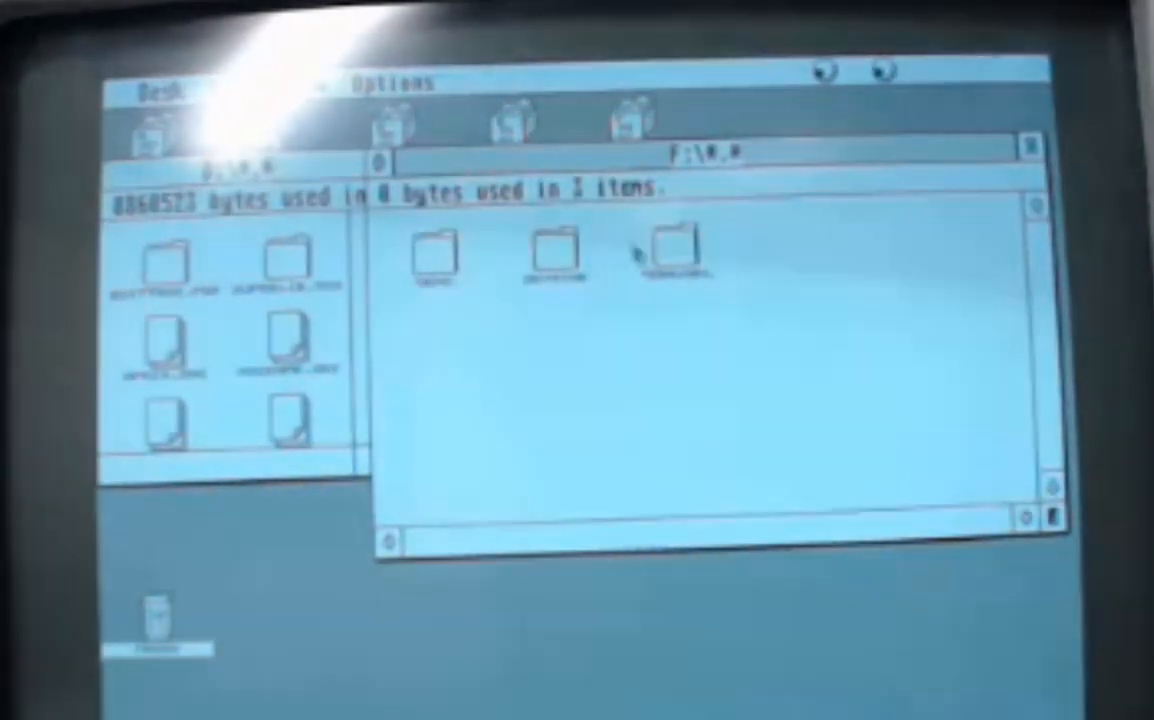
double_click(668, 250)
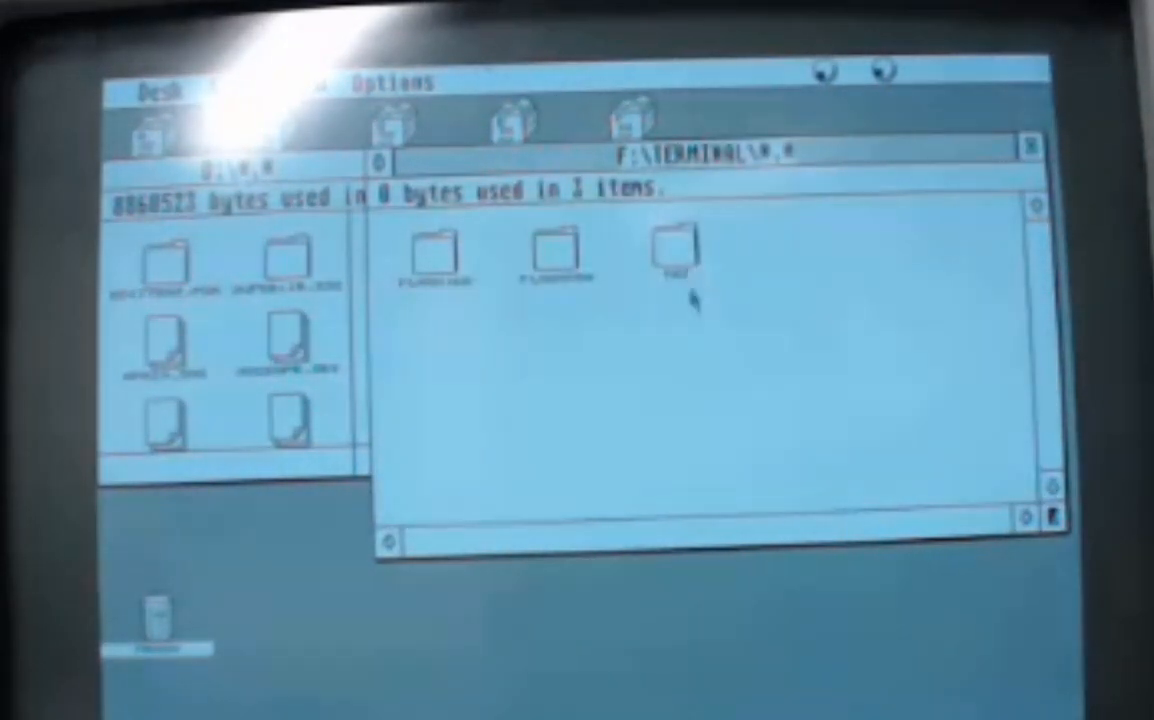
double_click(670, 256)
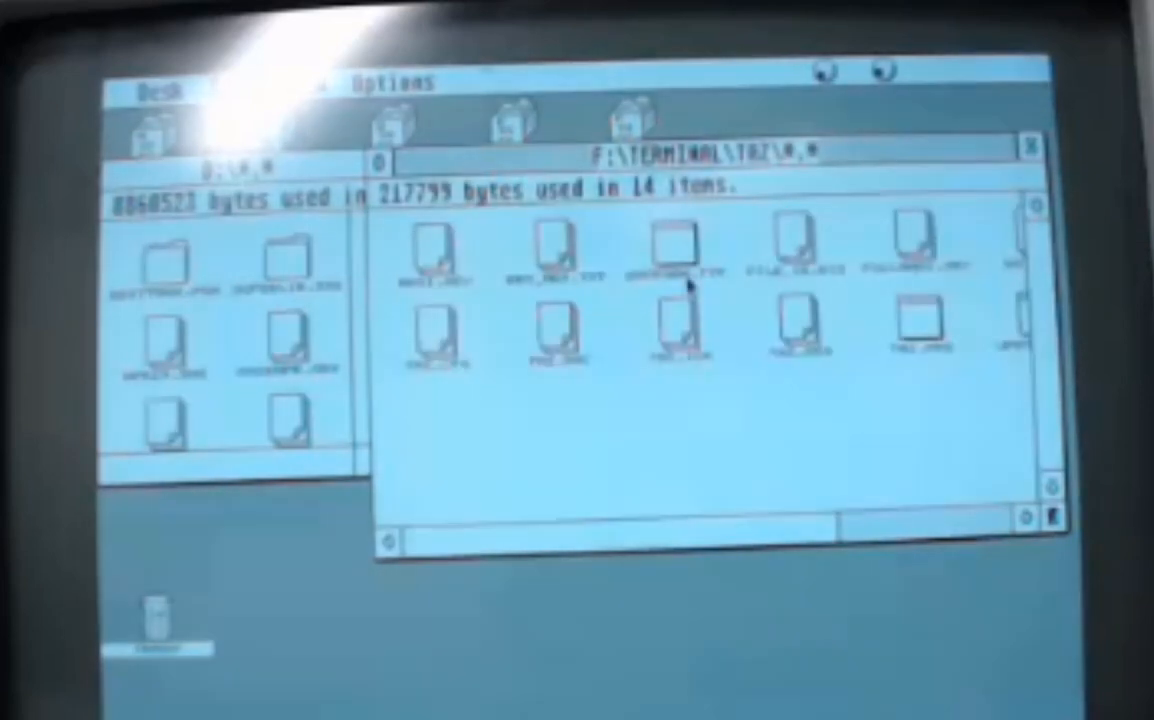
left_click(916, 324)
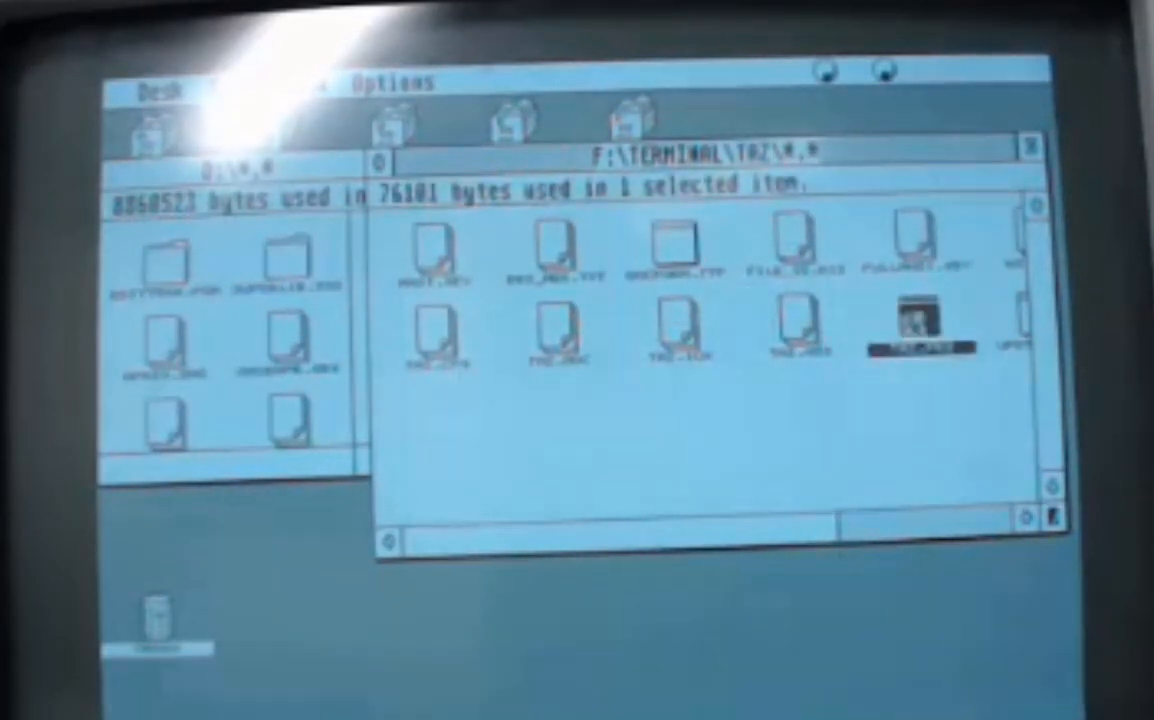
double_click(916, 340)
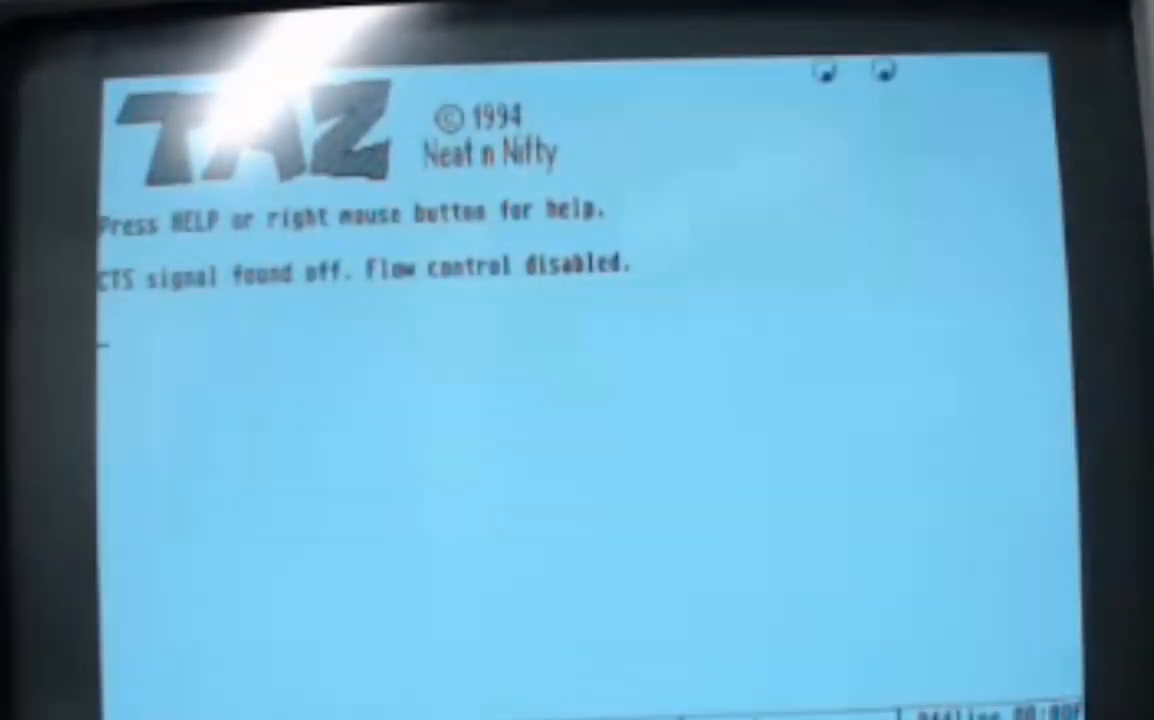